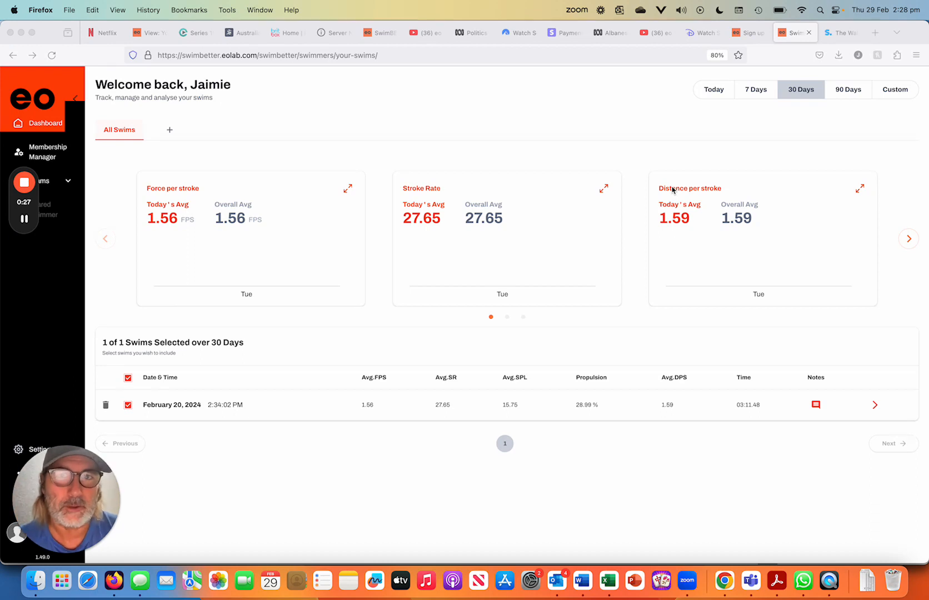
pyautogui.moveTo(556, 103)
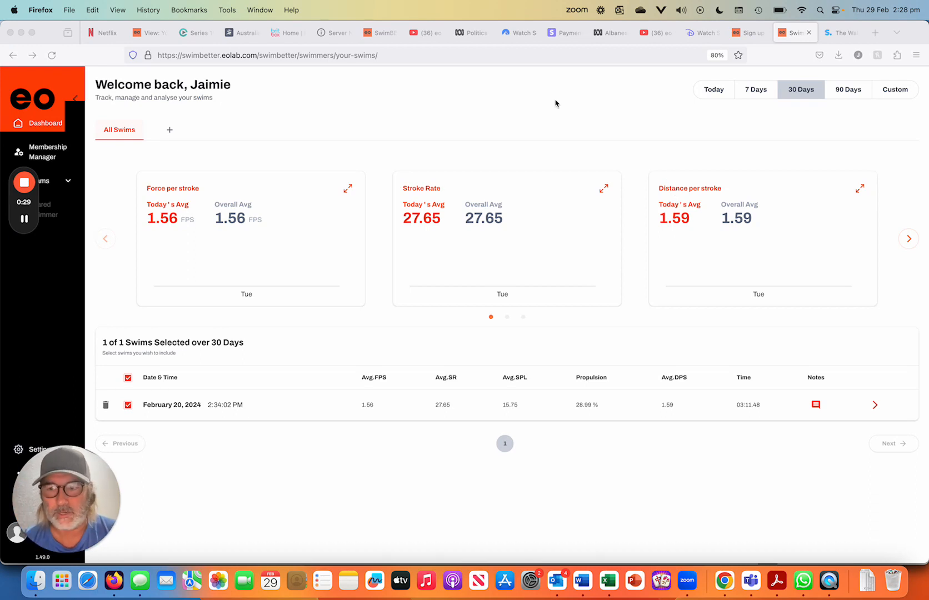
# Expand the sidebar Settings group so the Share and Logout options are visible.
pyautogui.click(41, 449)
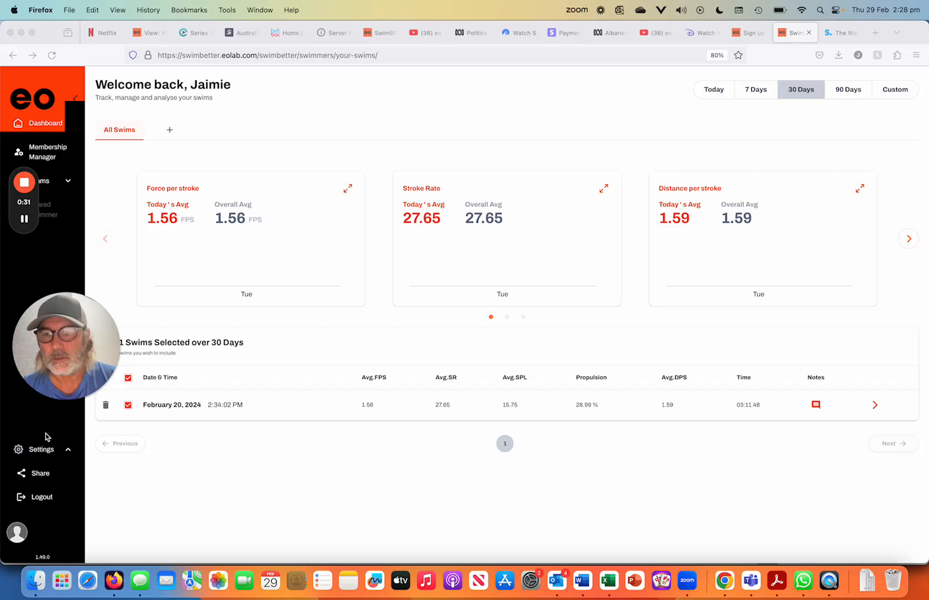
pyautogui.click(41, 451)
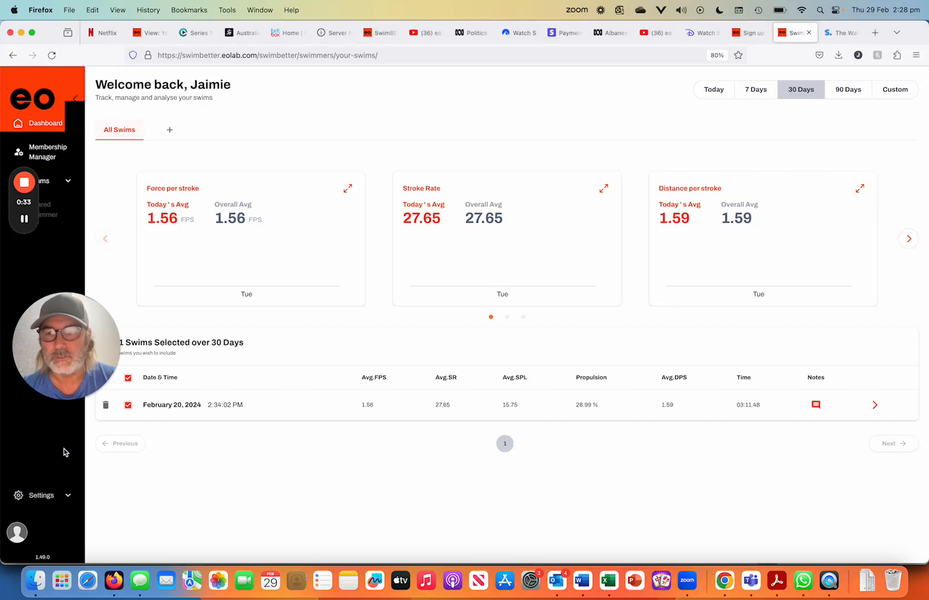
pyautogui.moveTo(257, 465)
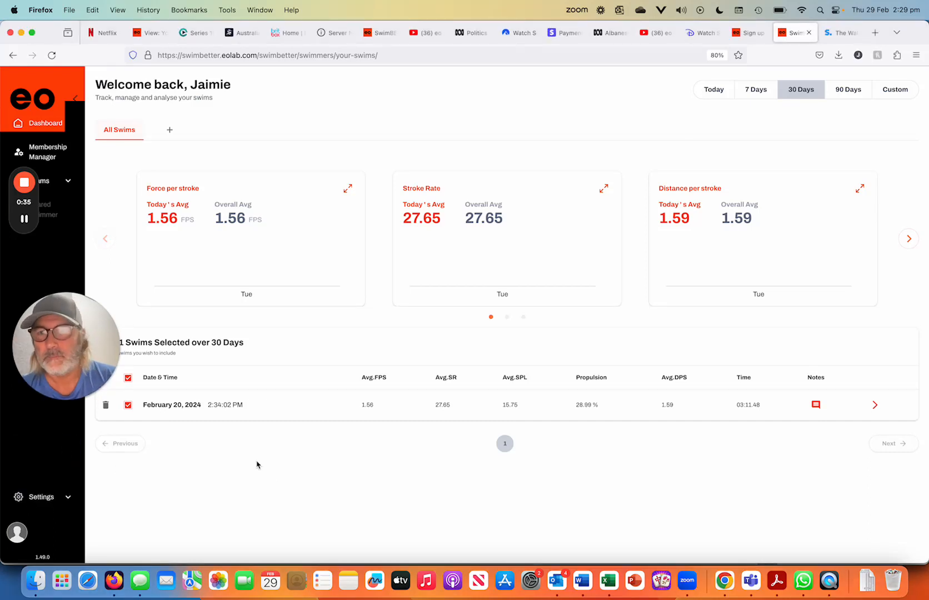
pyautogui.click(41, 449)
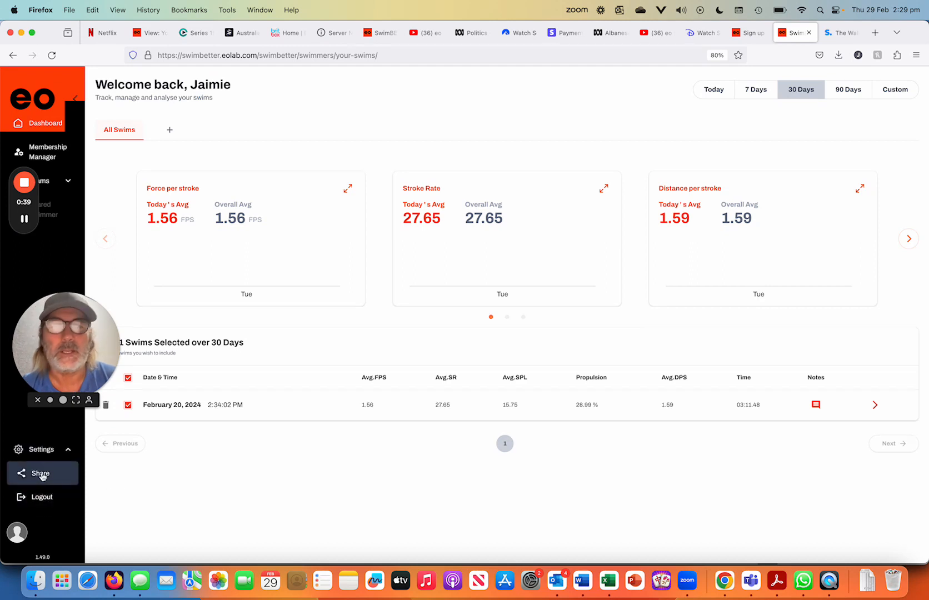
# Choose Share under Settings, landing on the eo lab Sign Up registration form.
pyautogui.click(40, 474)
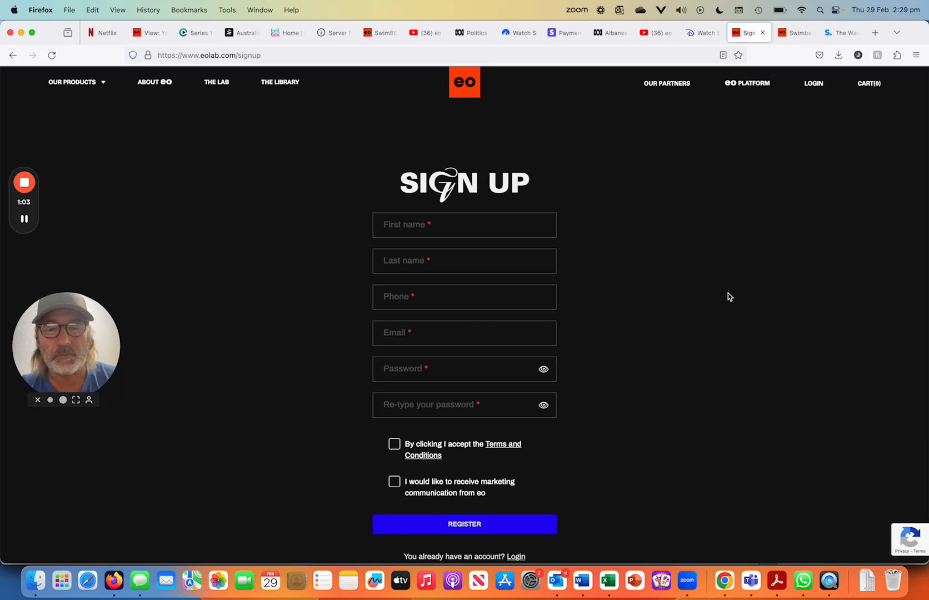
pyautogui.moveTo(814, 88)
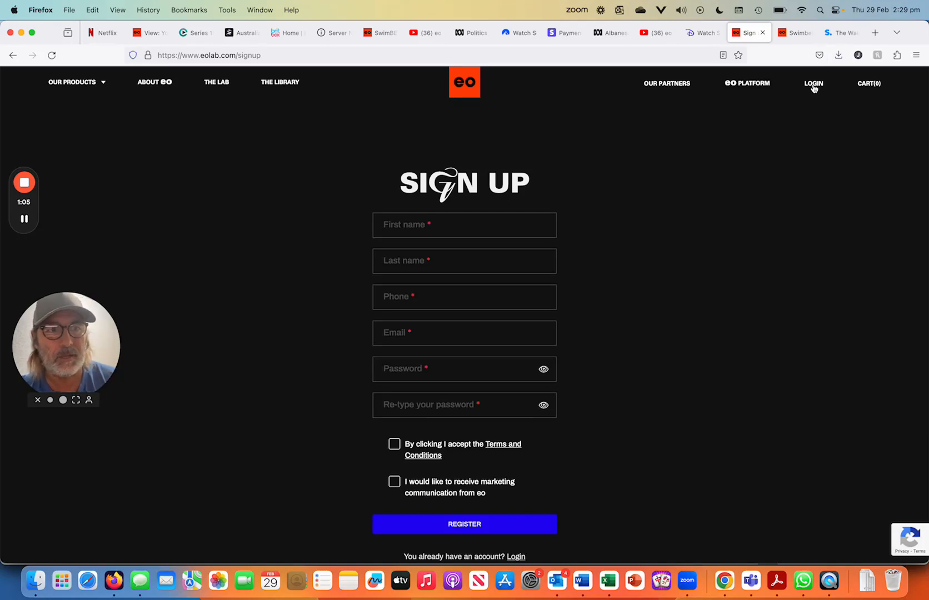
# Visit the member Login page, return via Register now, then switch back to the SwimBetter dashboard.
pyautogui.click(814, 84)
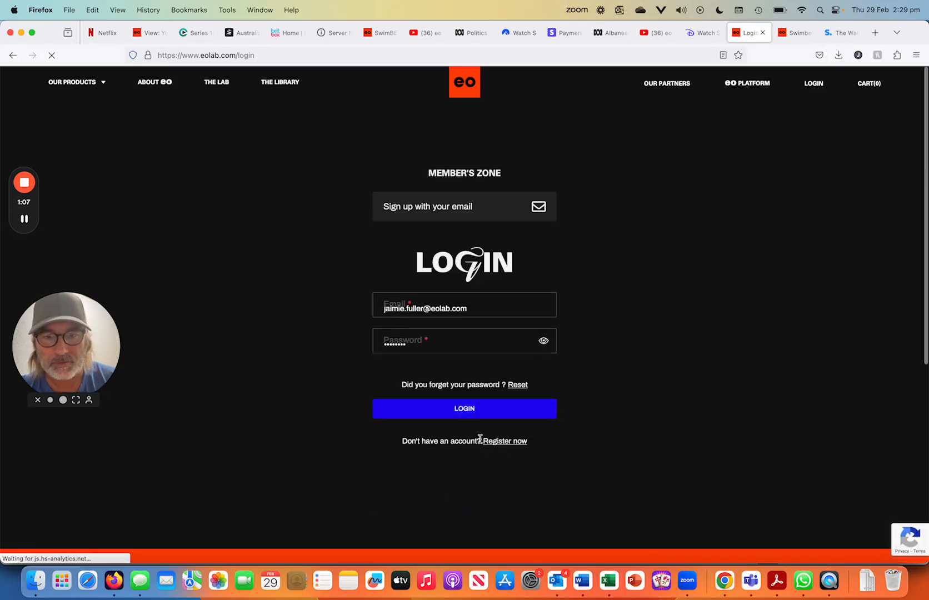
pyautogui.click(503, 441)
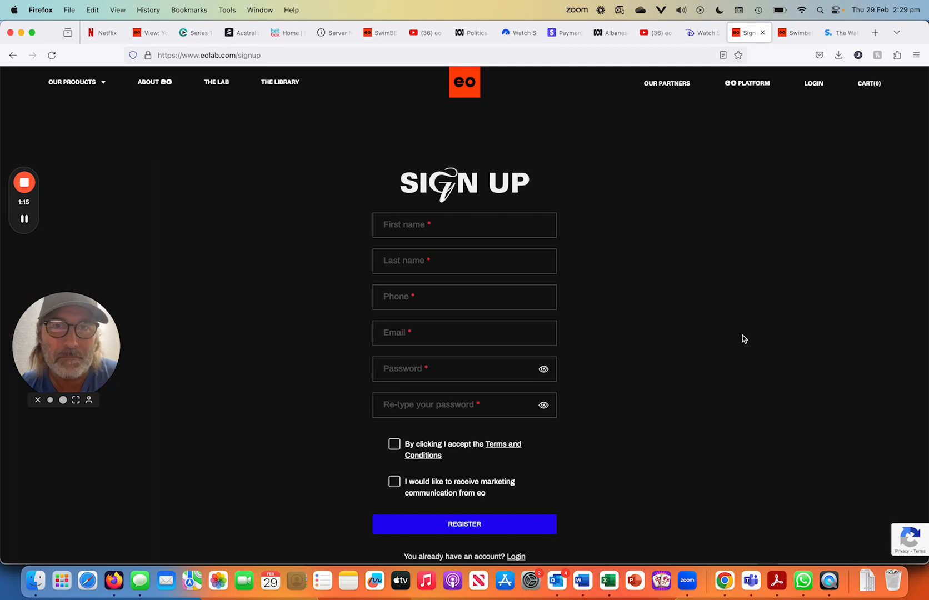
pyautogui.click(795, 33)
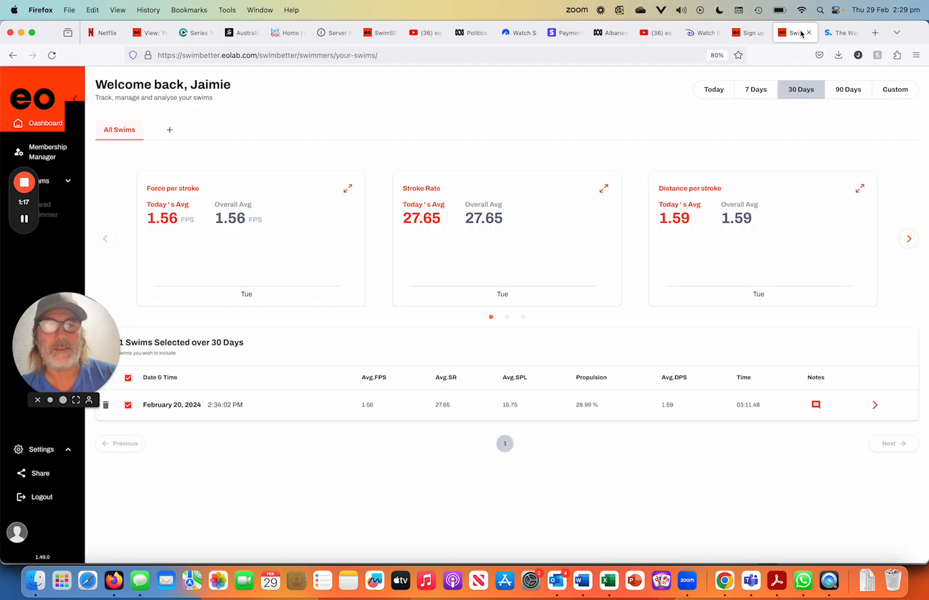
pyautogui.moveTo(305, 481)
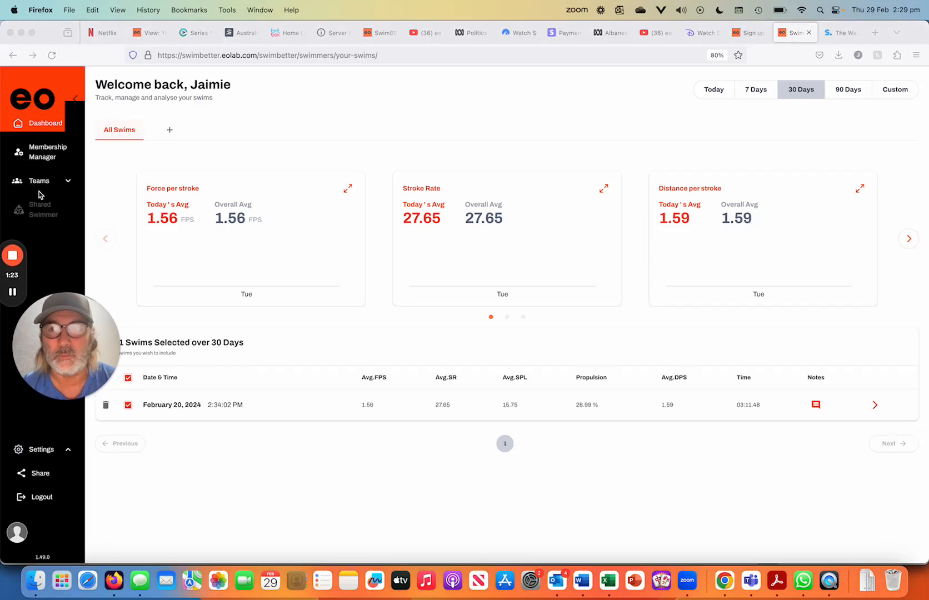
# Go to Membership Manager from the sidebar, showing user, team and shared access sections.
pyautogui.click(46, 151)
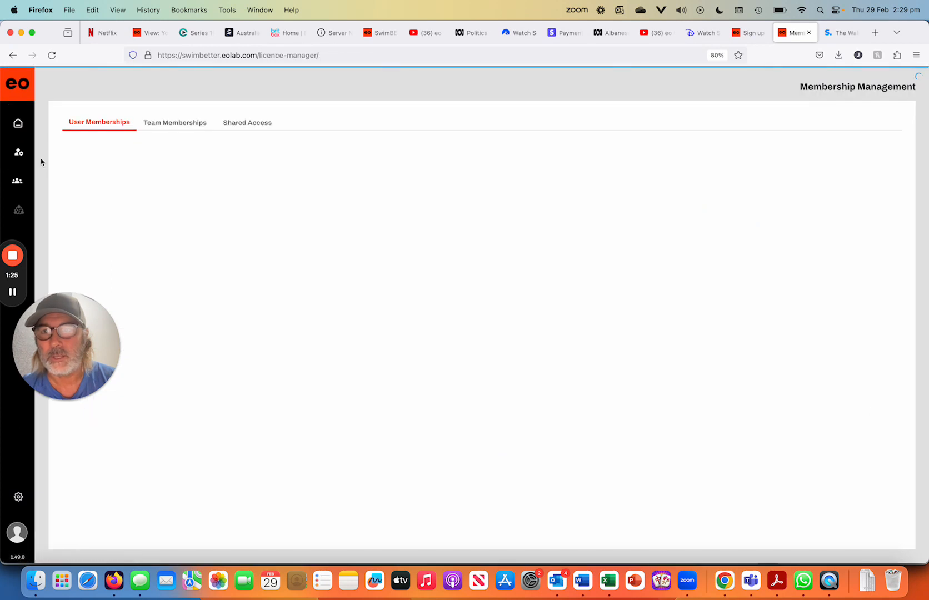
# Show the Shared Access invited-users list with name, email, status, validity and action columns.
pyautogui.click(247, 123)
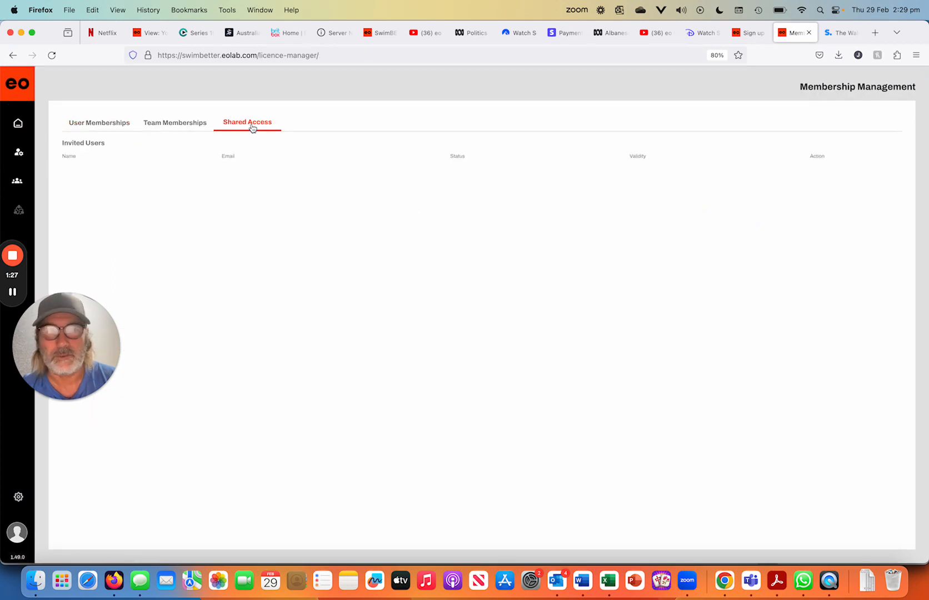
pyautogui.click(99, 122)
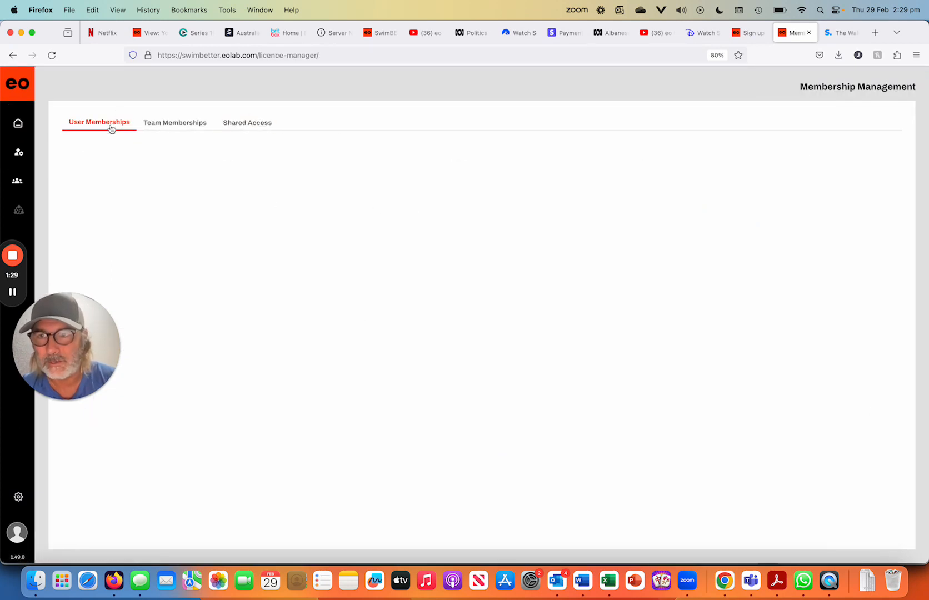
pyautogui.click(247, 122)
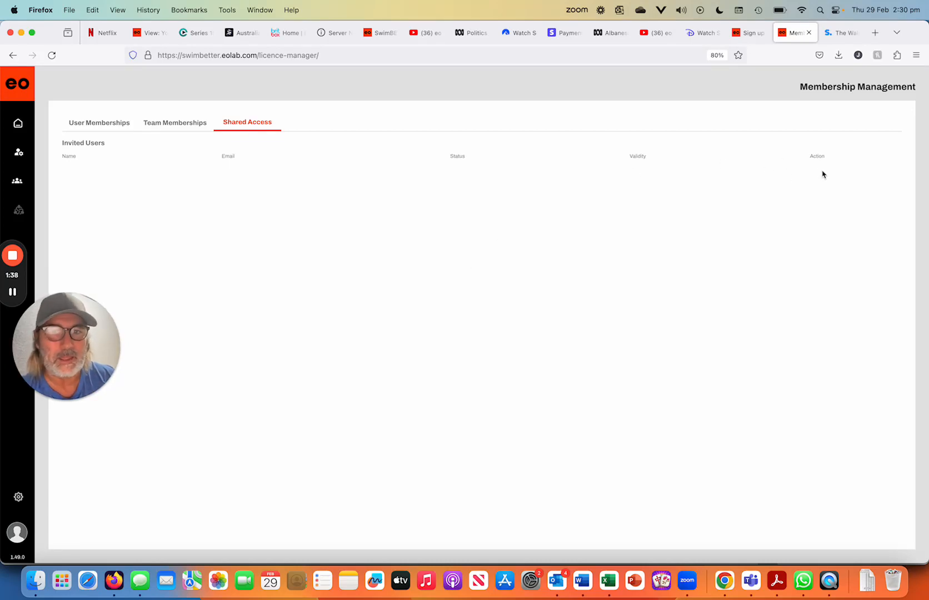
pyautogui.moveTo(700, 271)
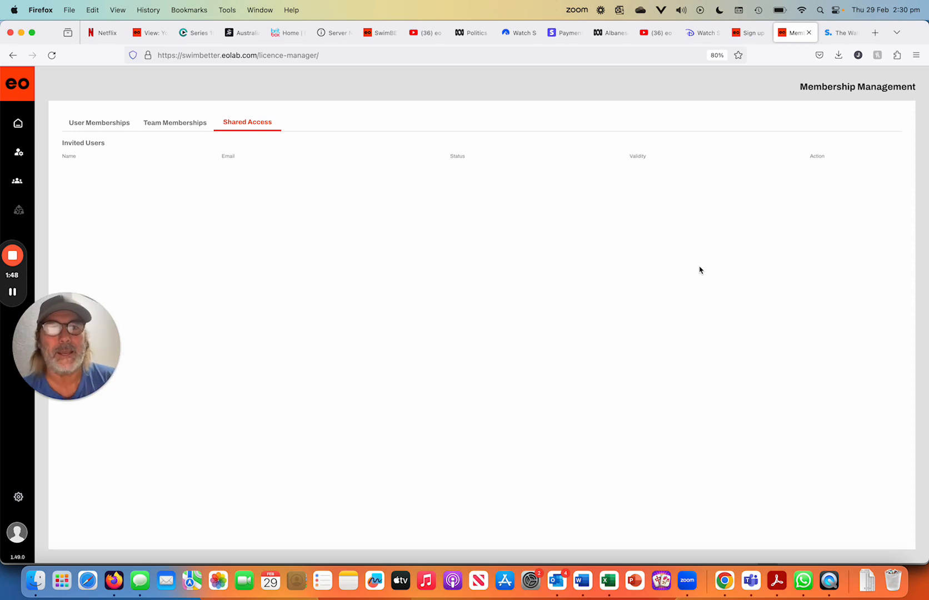
pyautogui.moveTo(169, 196)
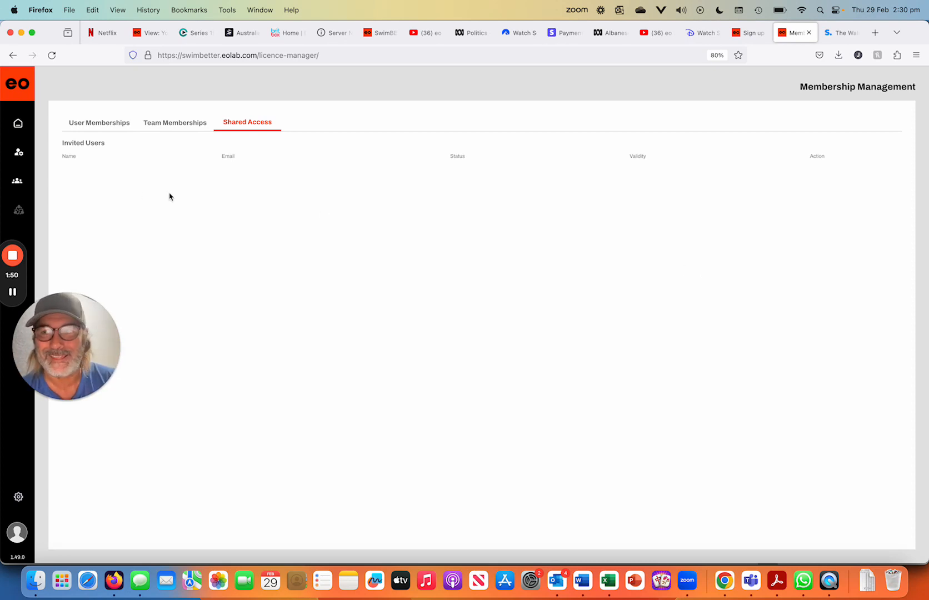